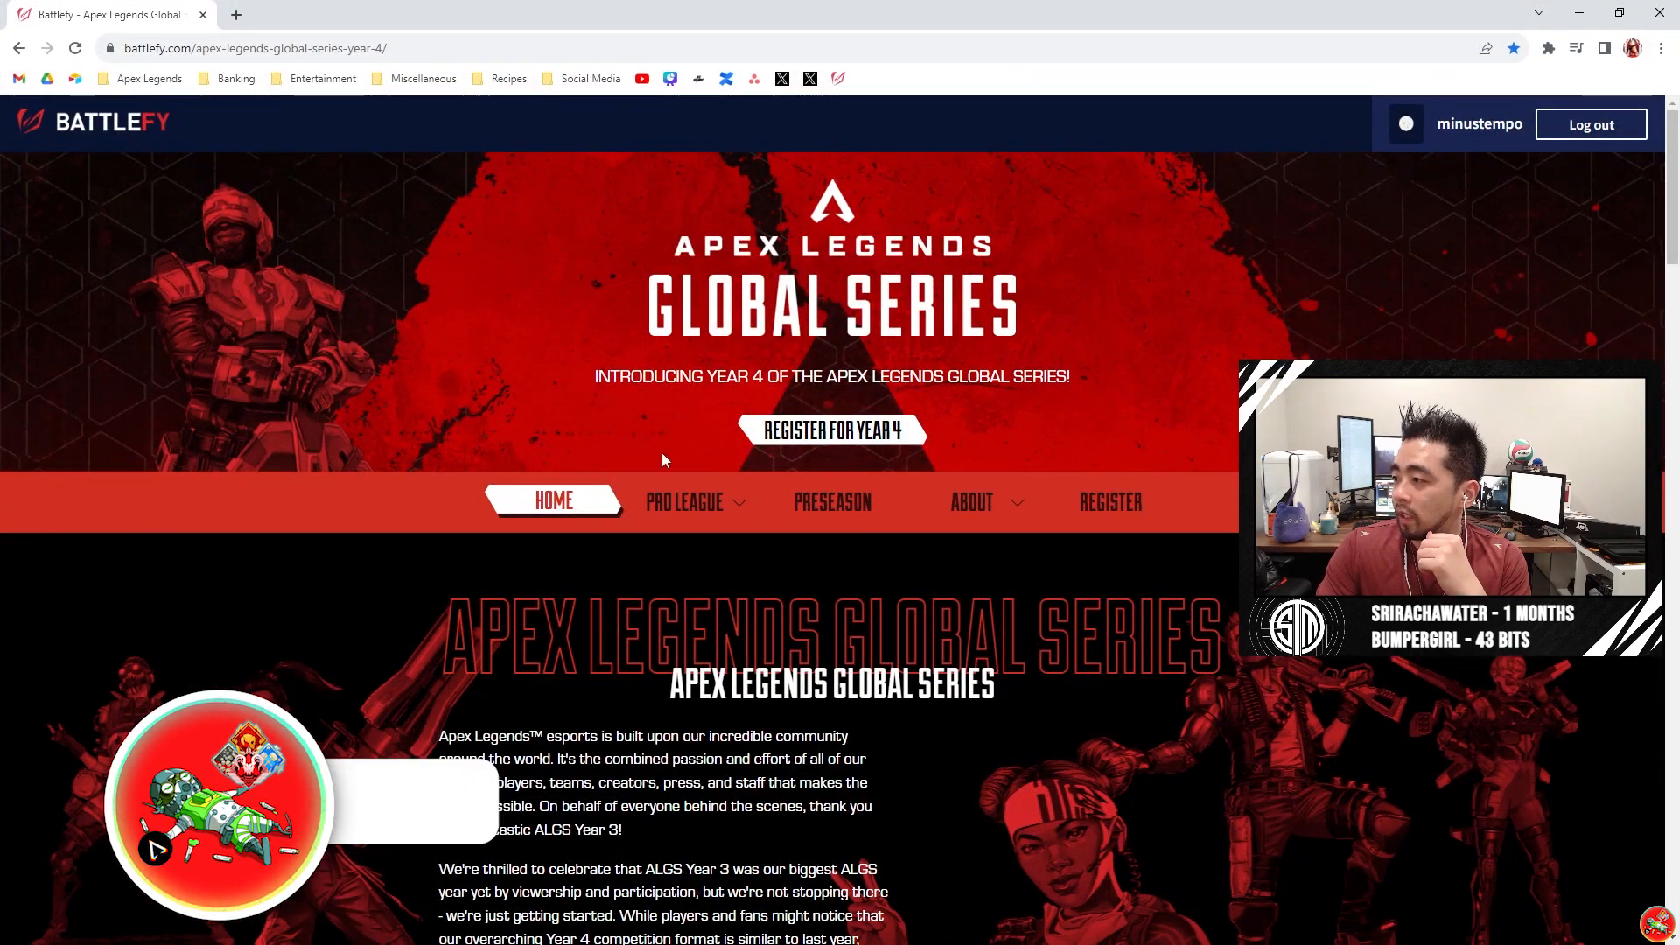
Show the ALGS Year 4 Pro League Split 1 North America teams list via the PRO LEAGUE nav item
{"action": "left_click", "coordinate": [684, 501]}
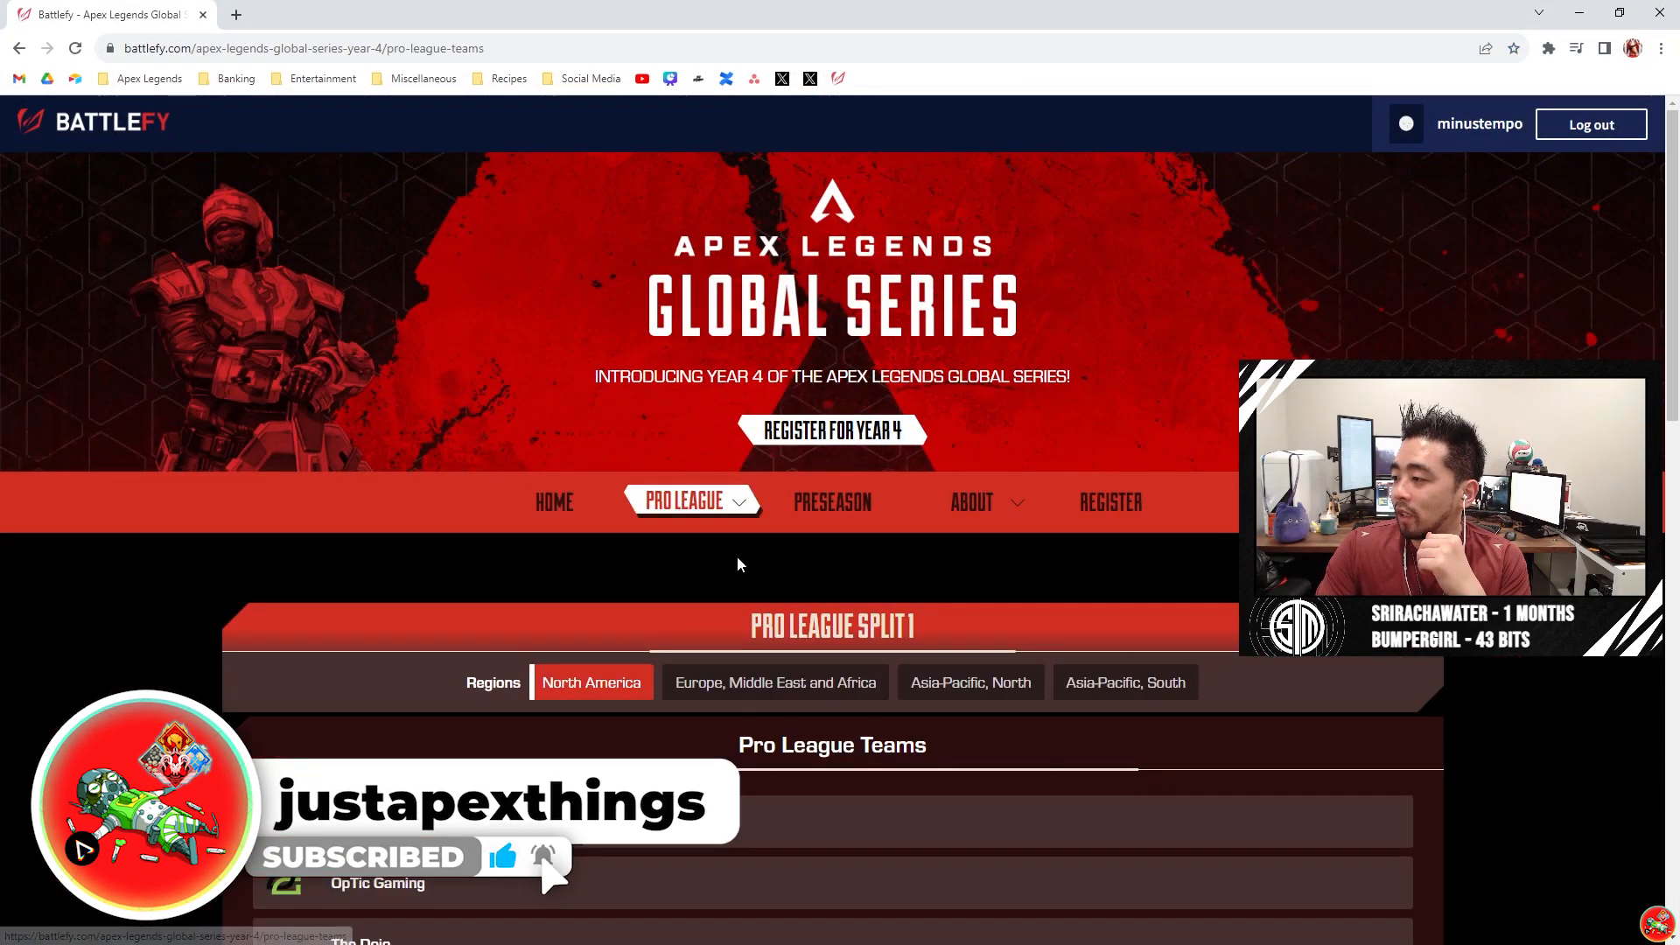
{"action": "scroll", "scroll_direction": "down", "scroll_amount": 3}
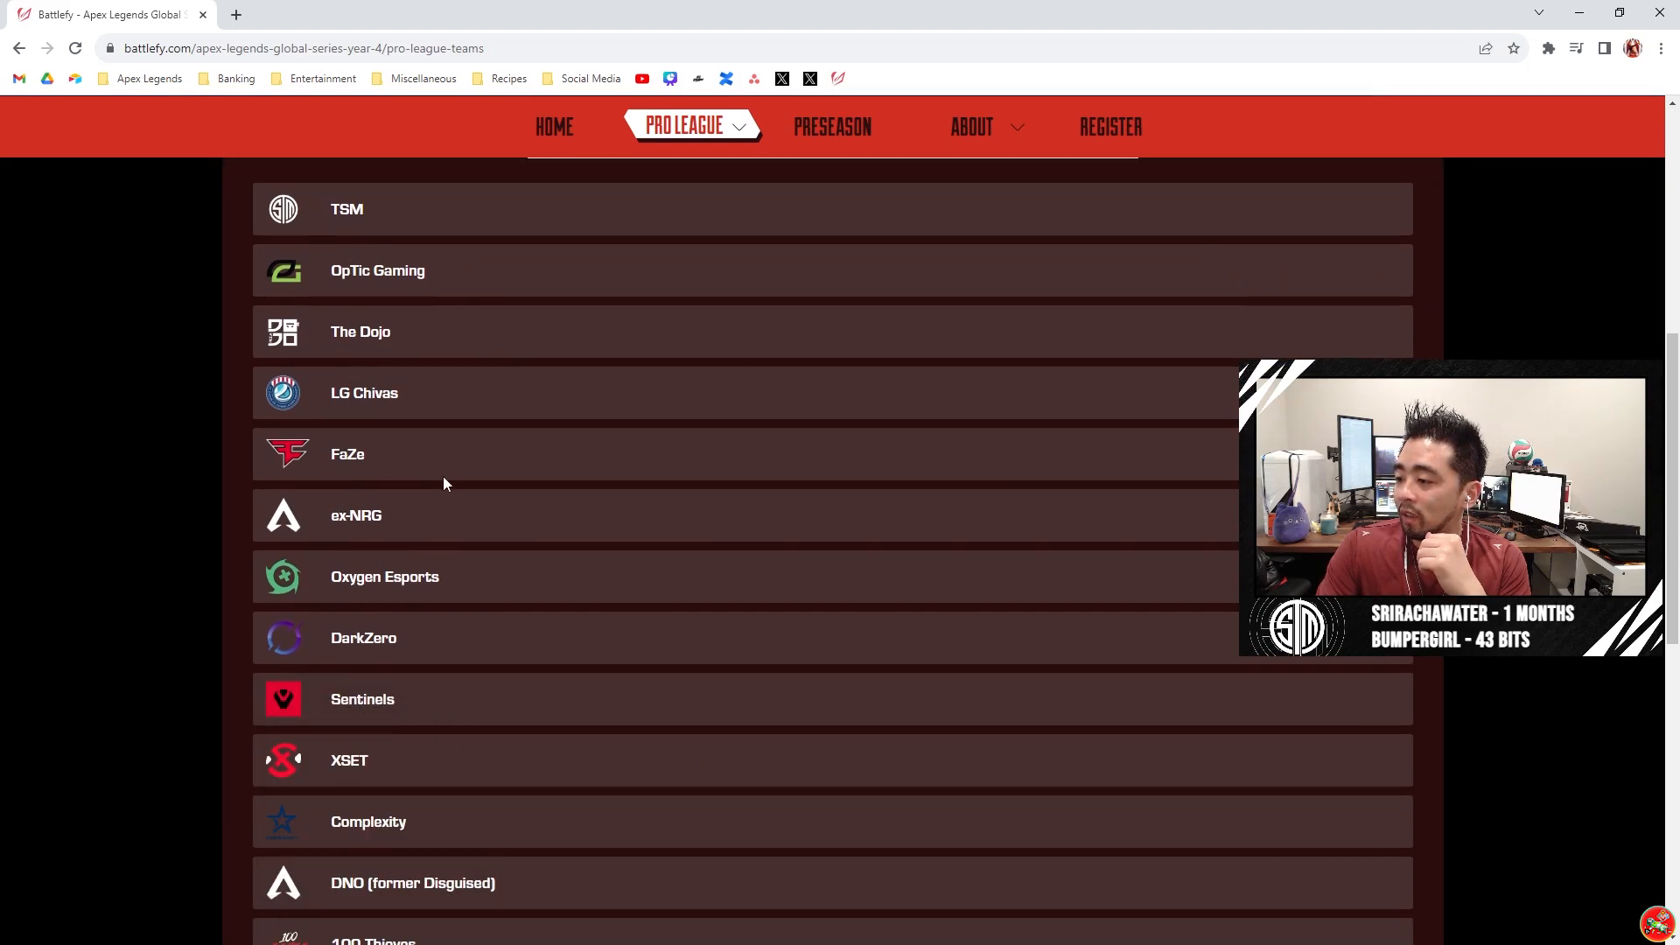
{"action": "scroll", "scroll_direction": "down", "scroll_amount": 3}
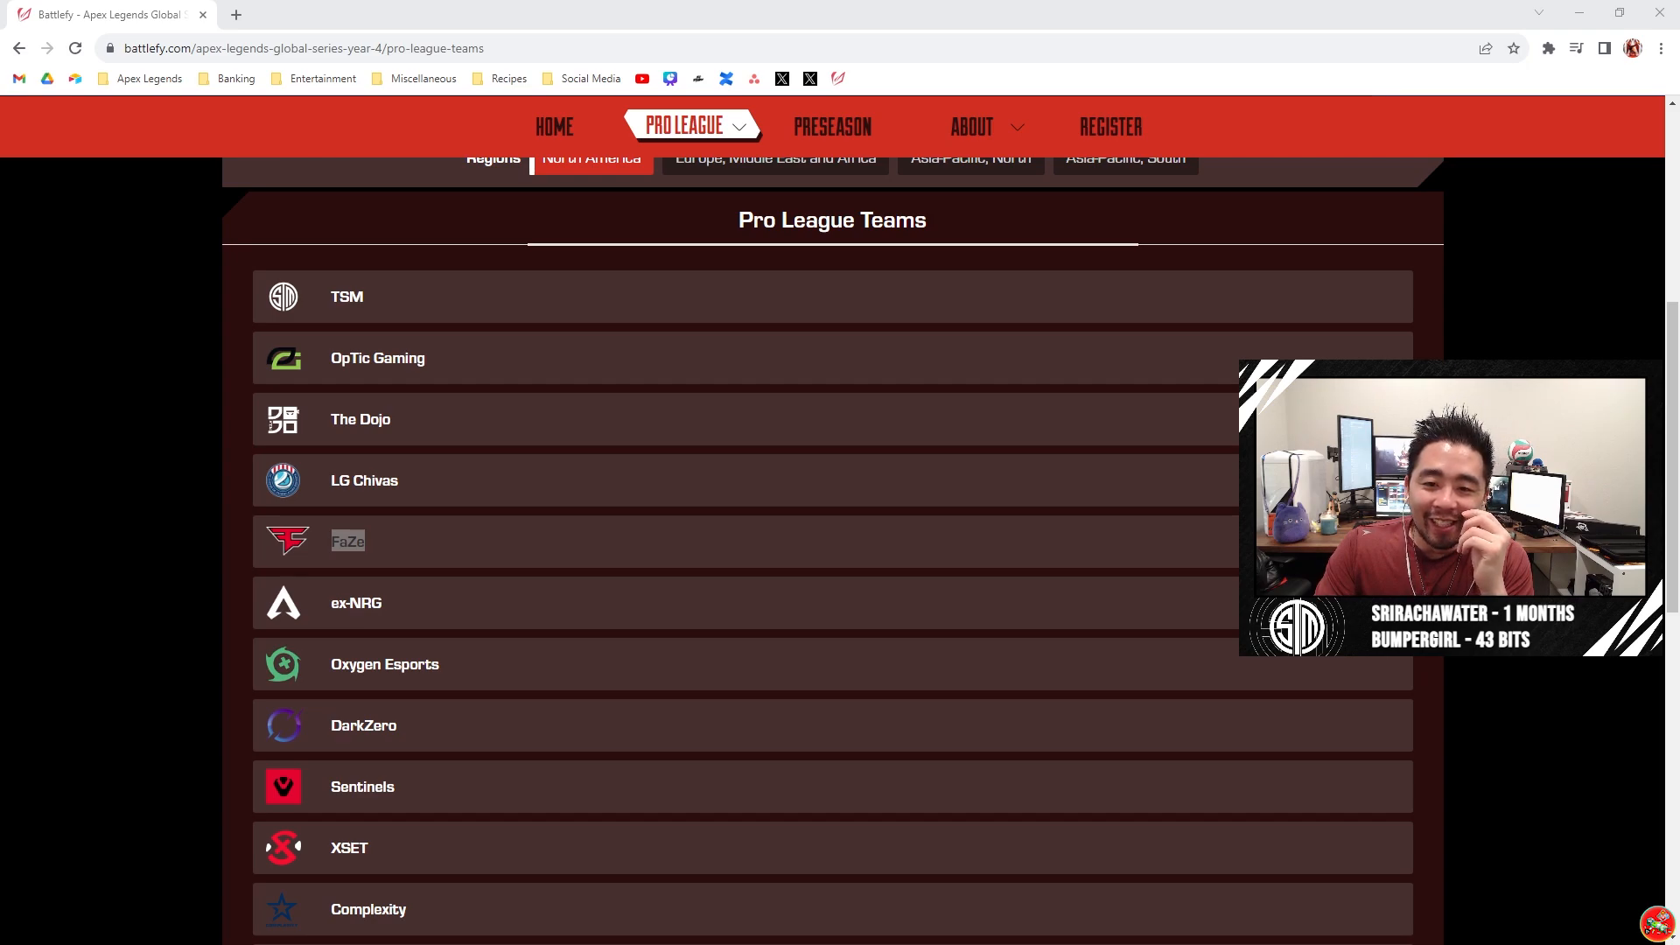
{"action": "scroll", "scroll_direction": "down", "scroll_amount": 3}
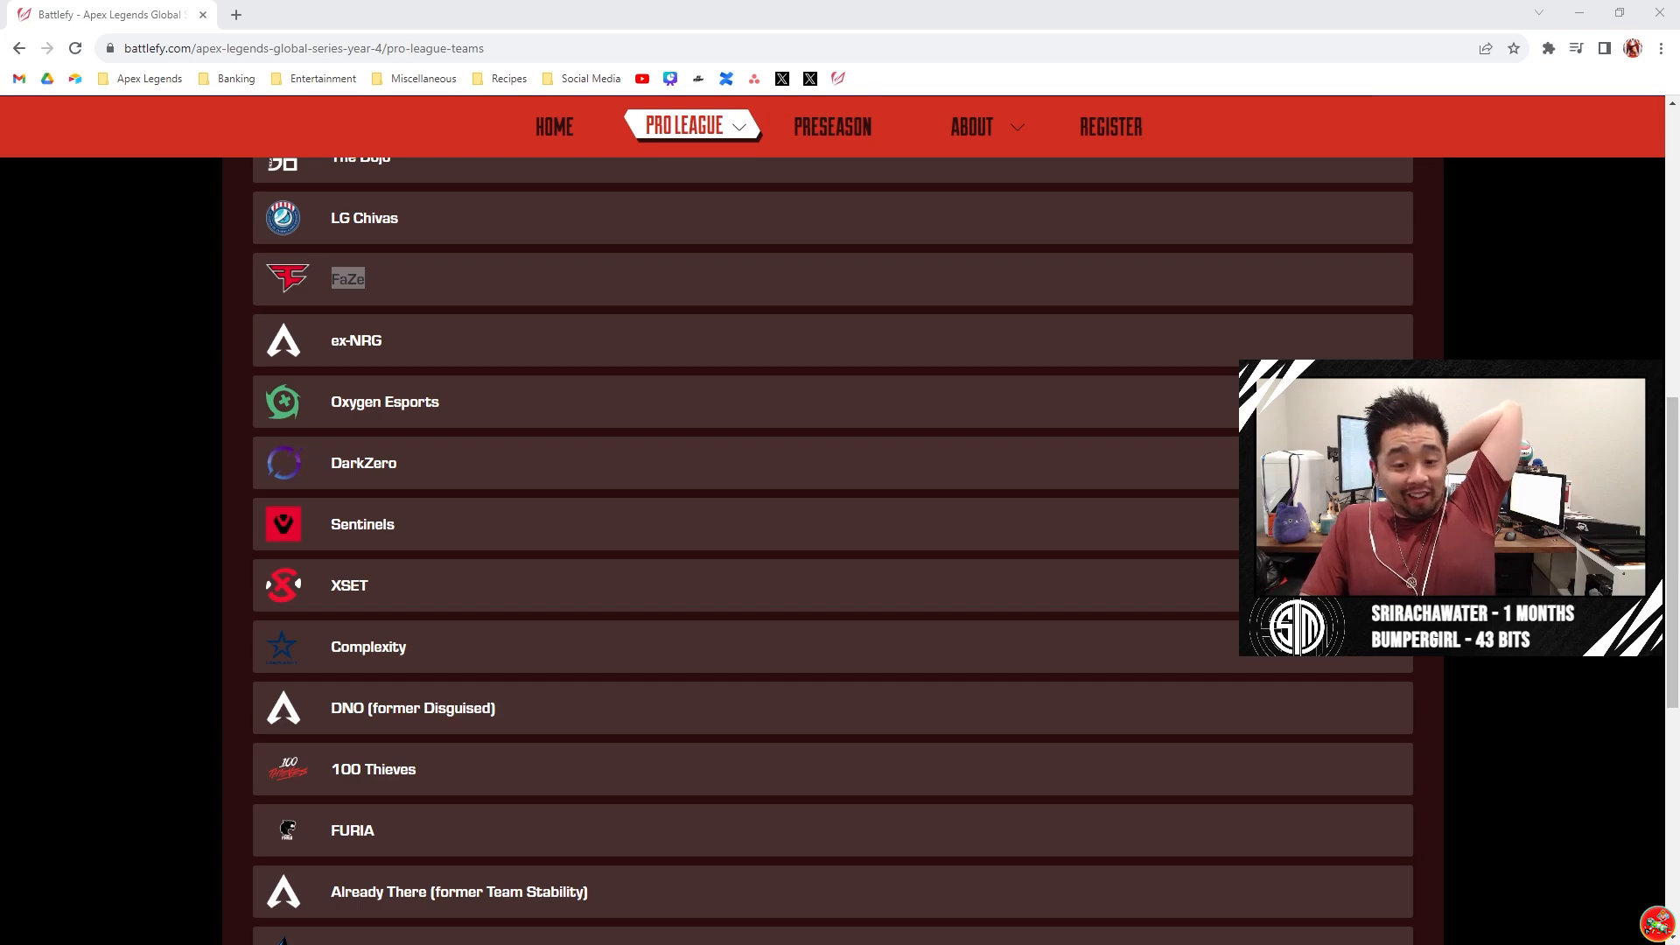
{"action": "double_click", "coordinate": [347, 278]}
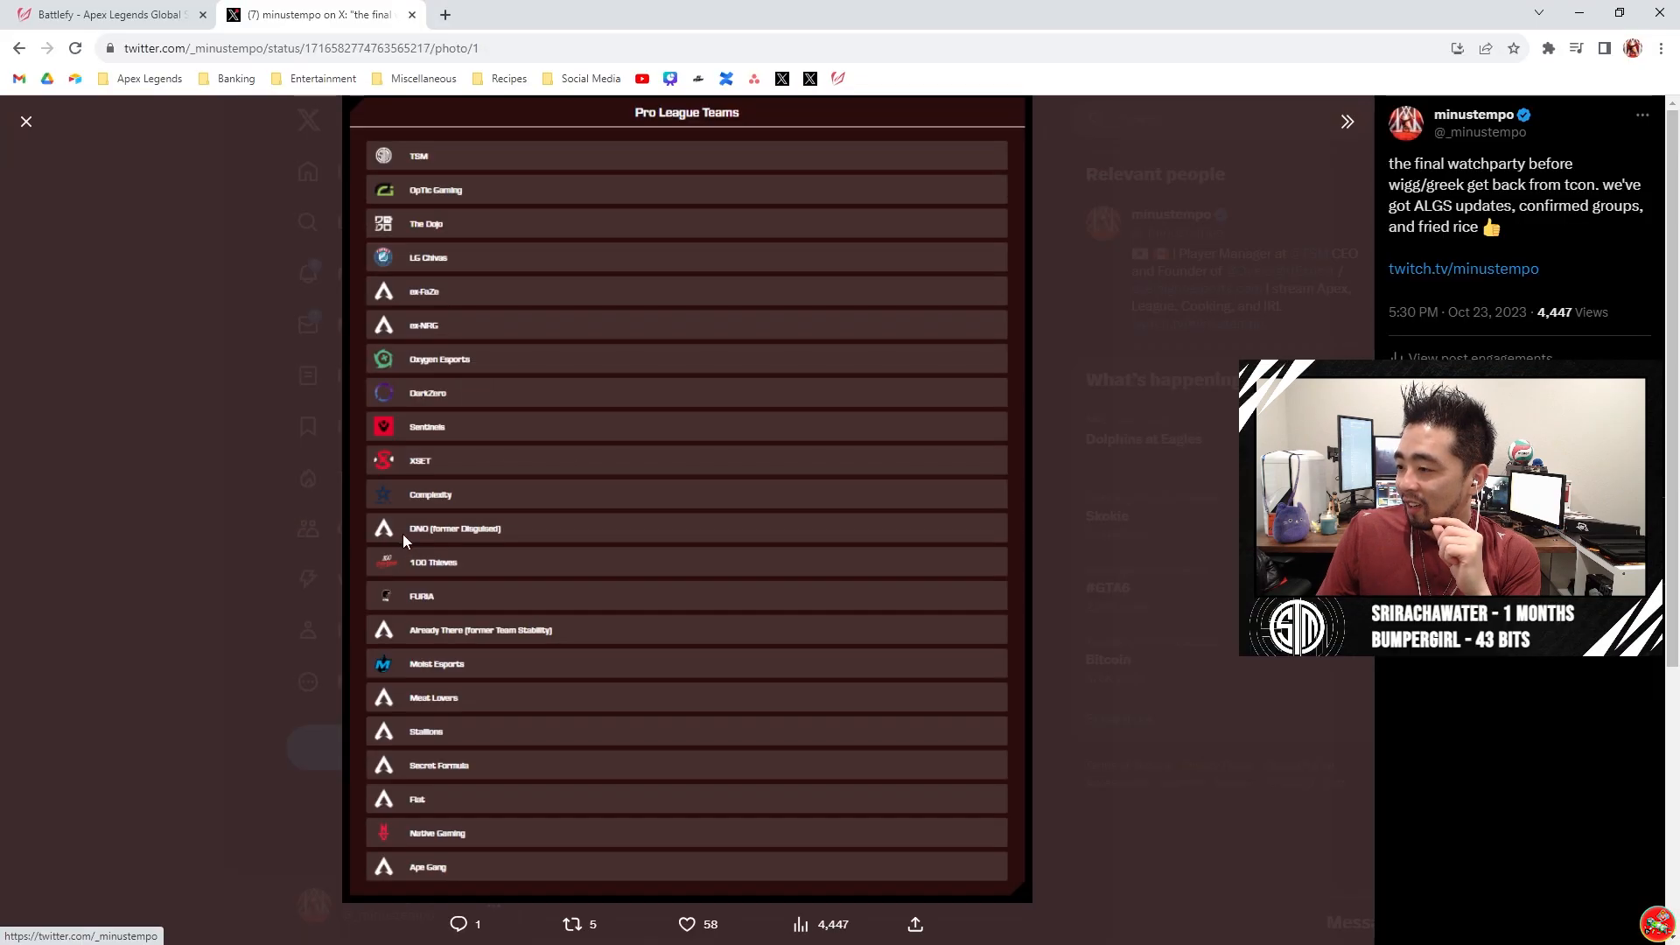
Leave the enlarged X screenshot and bring the Battlefy teams list back in front
{"action": "left_click", "coordinate": [24, 120]}
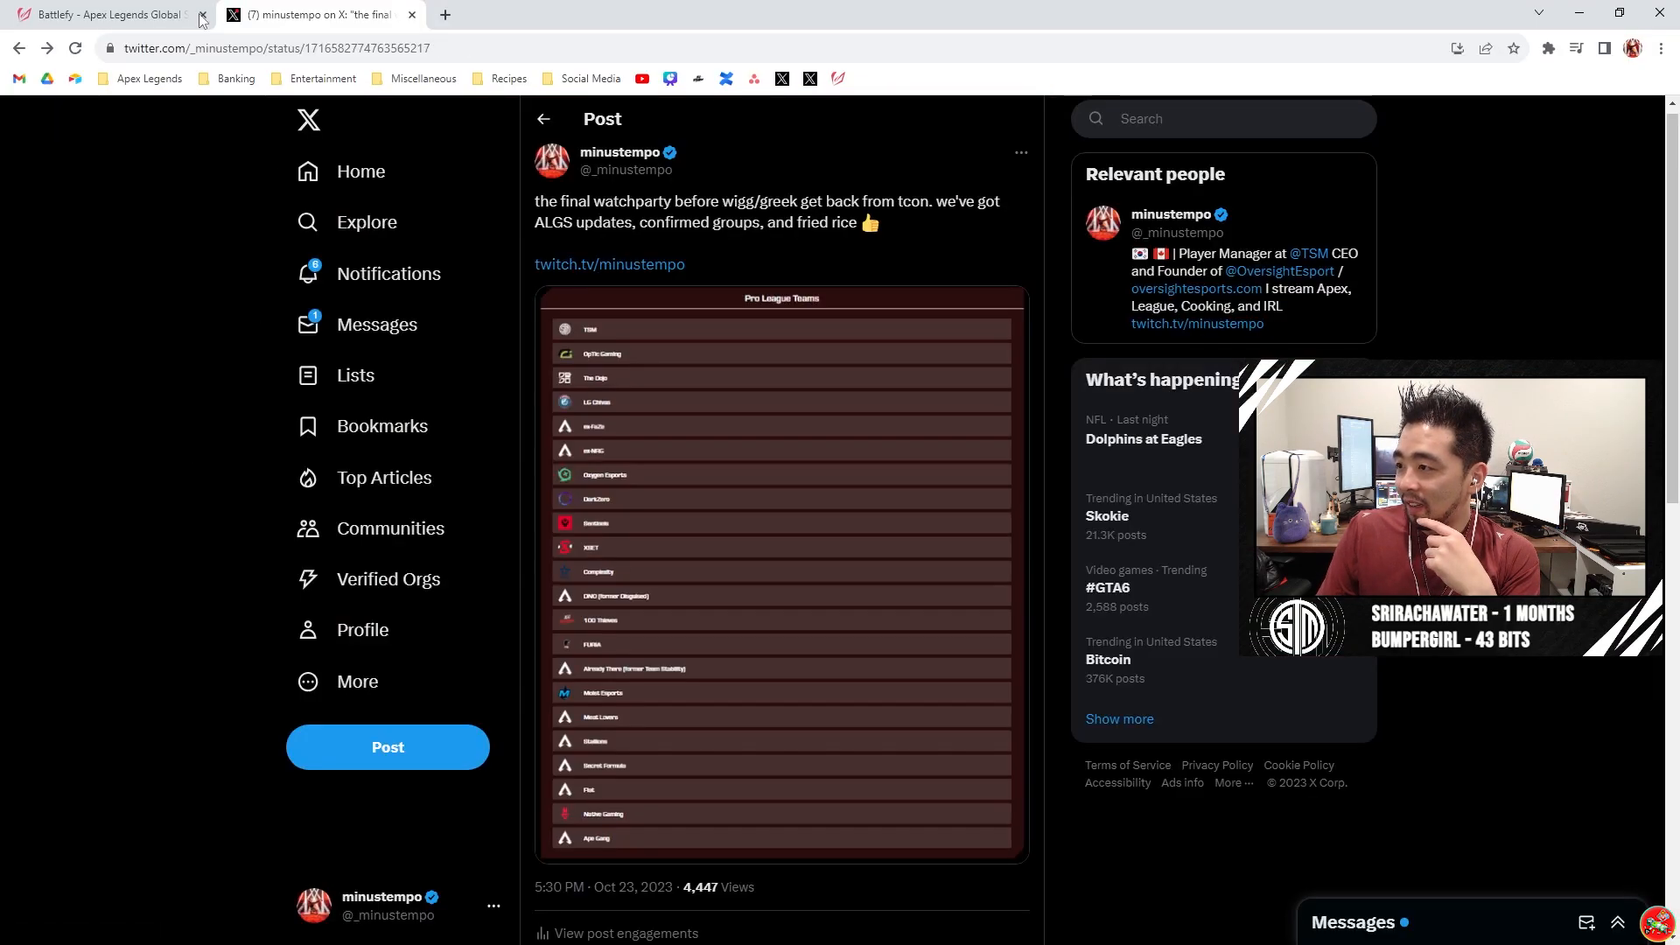
{"action": "left_click", "coordinate": [105, 16]}
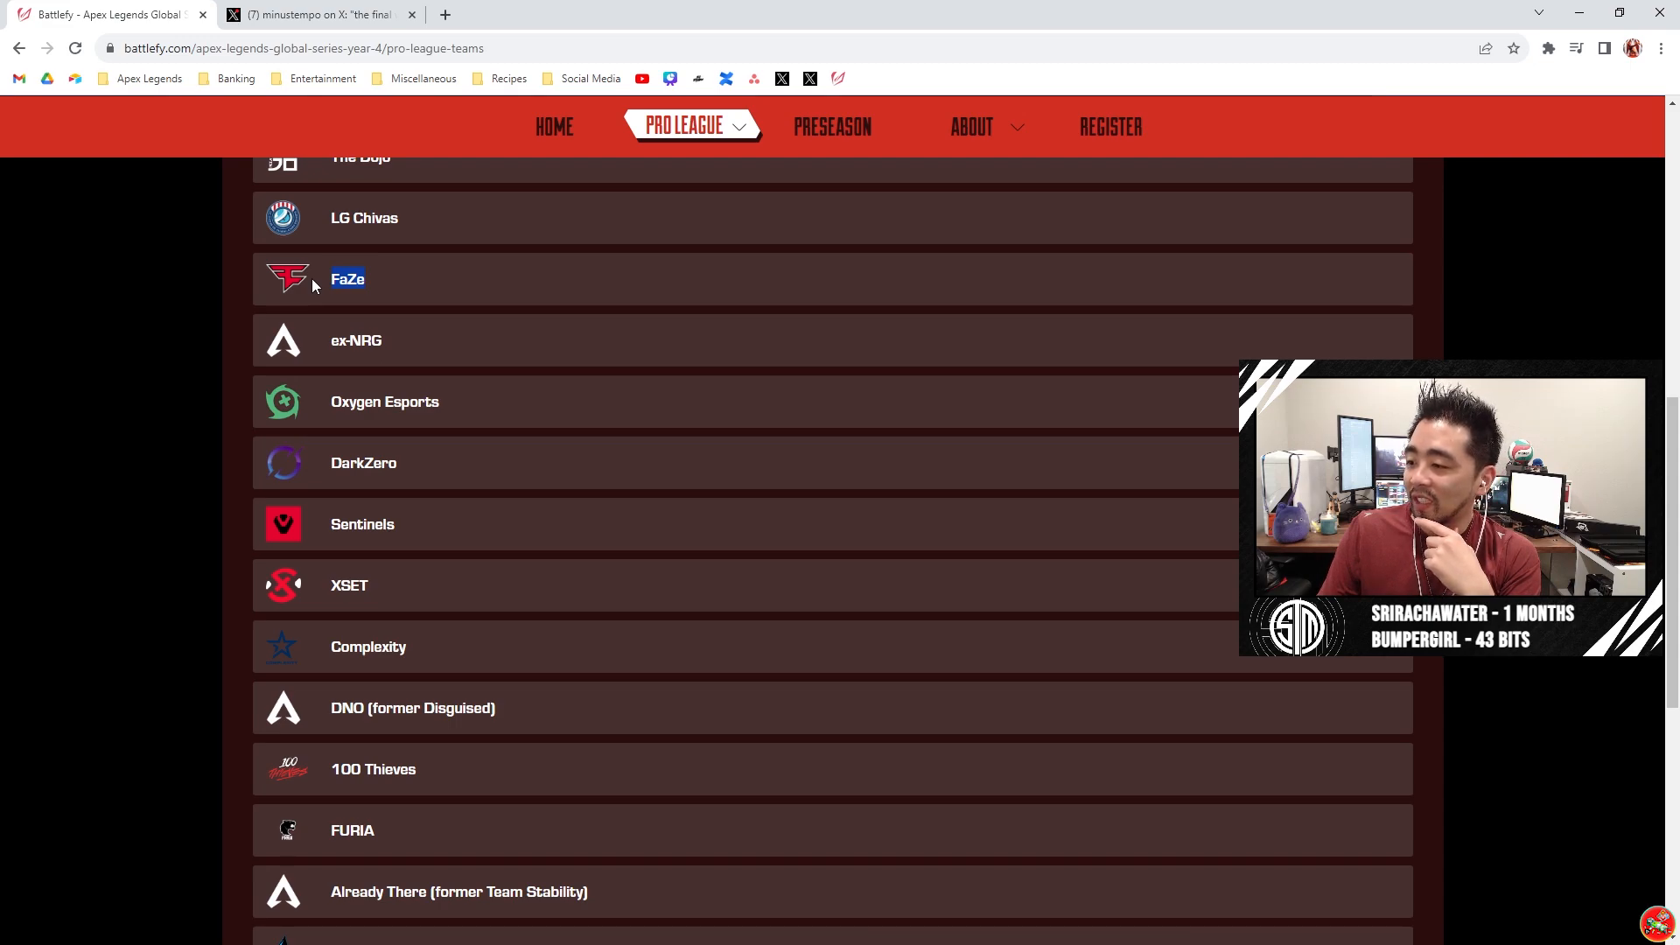
Scroll the Battlefy teams list down to Ape Gang and back, then return to the X screenshot tab
{"action": "scroll", "scroll_direction": "down", "scroll_amount": 3}
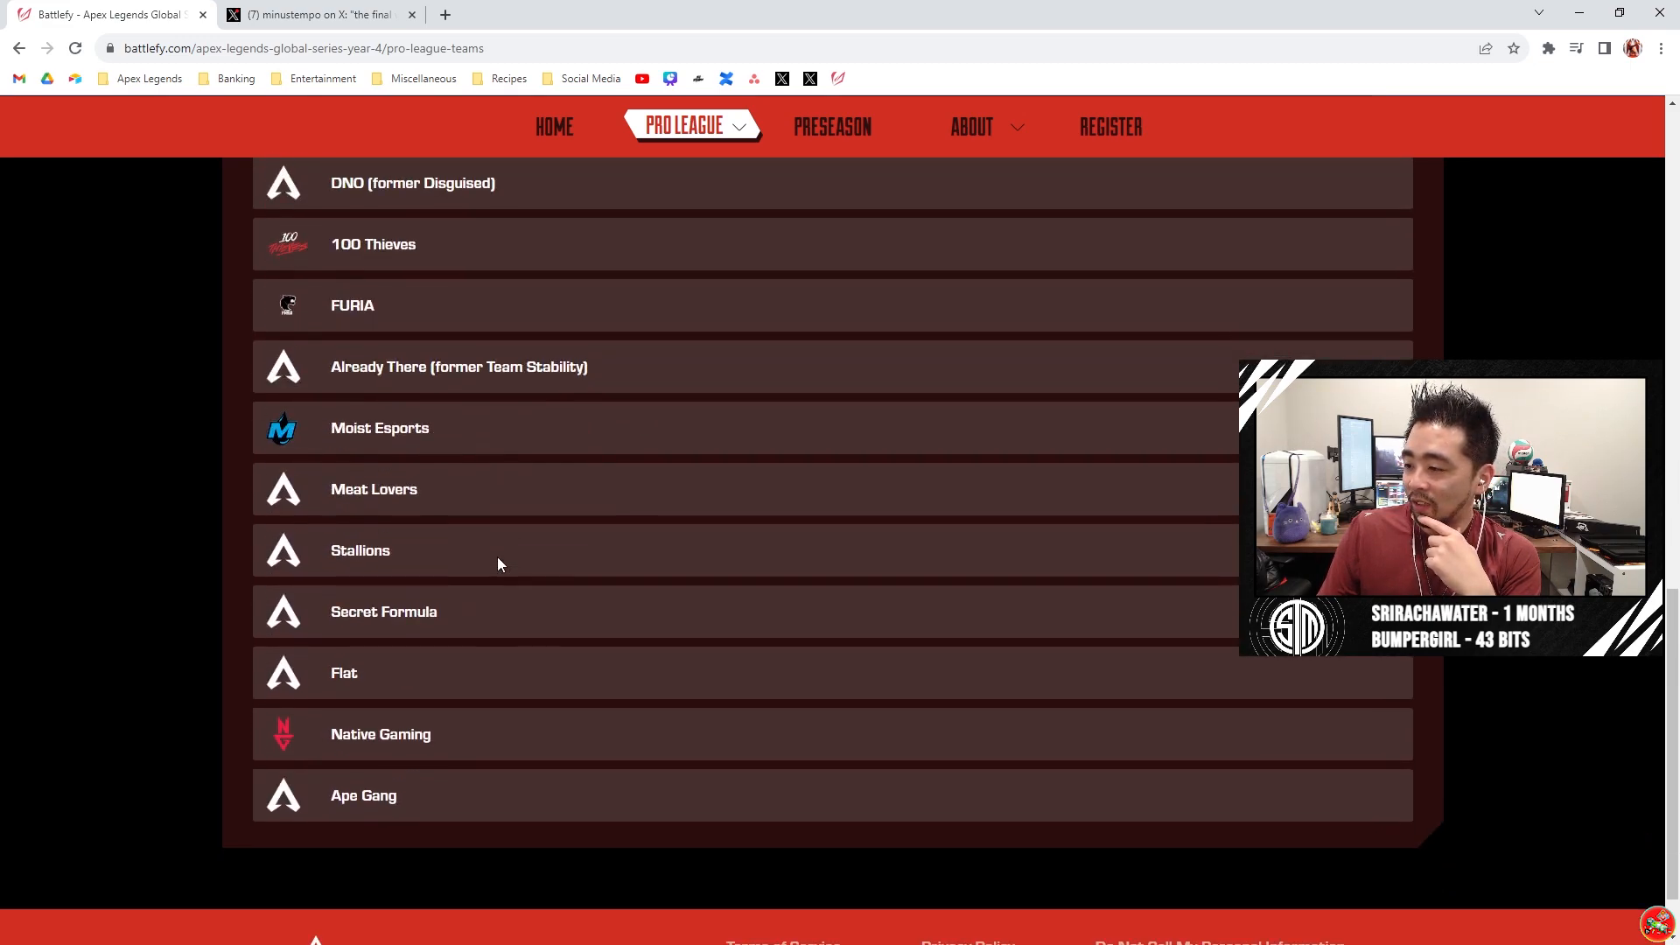
{"action": "scroll", "scroll_direction": "up", "scroll_amount": 3}
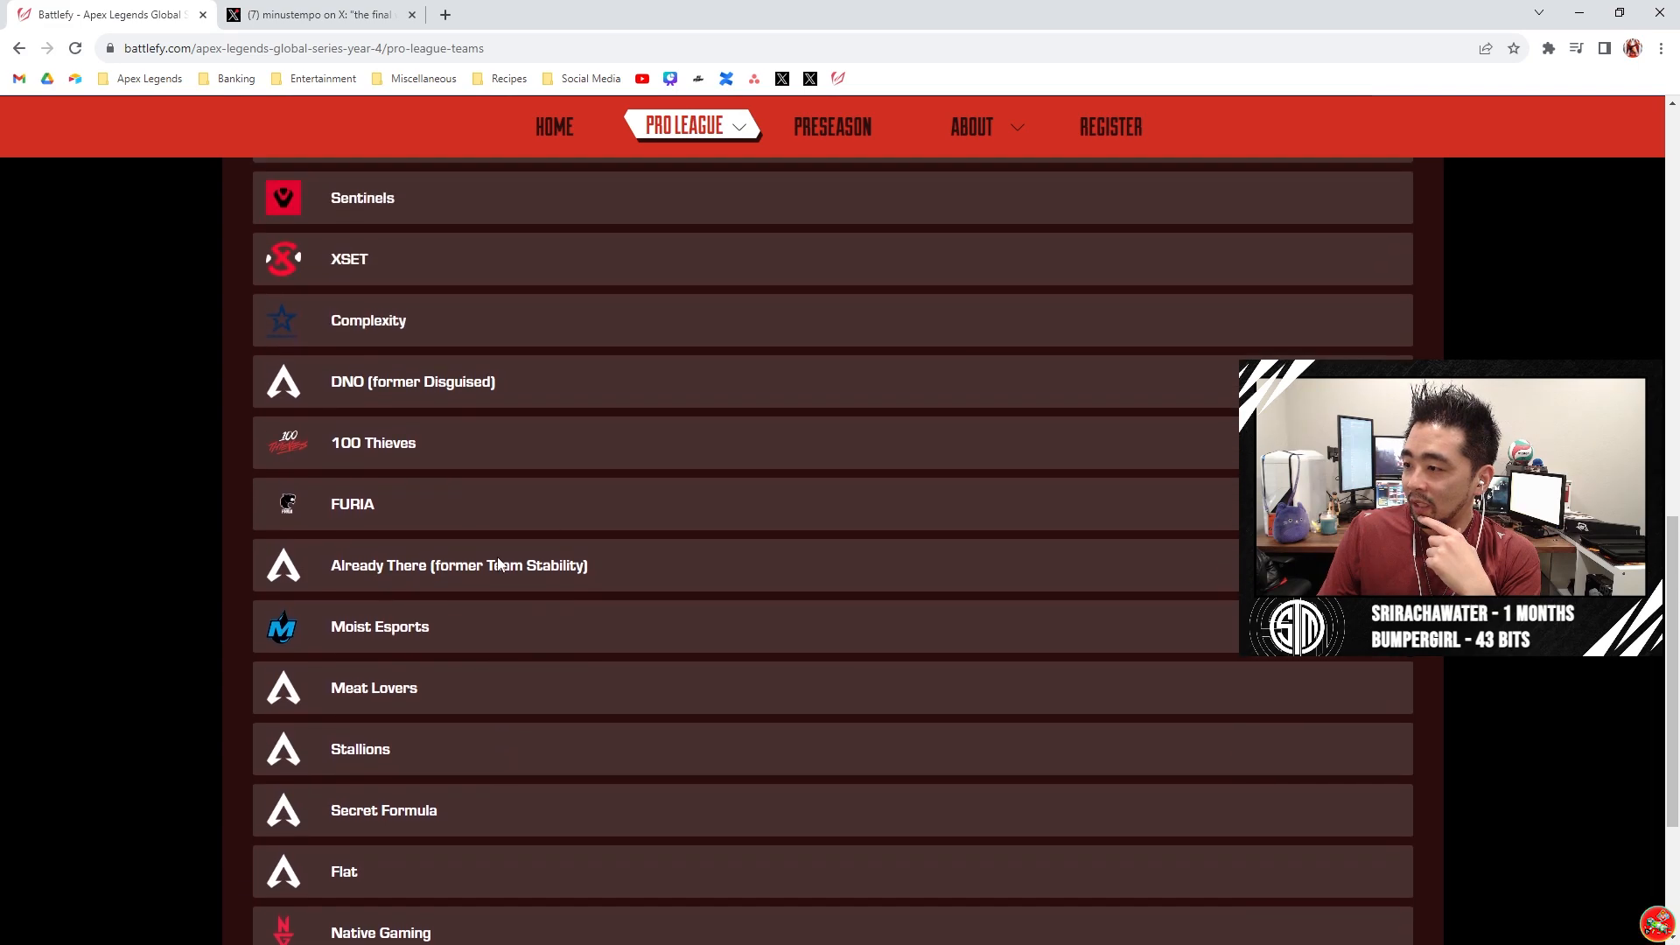
{"action": "scroll", "scroll_direction": "up", "scroll_amount": 3}
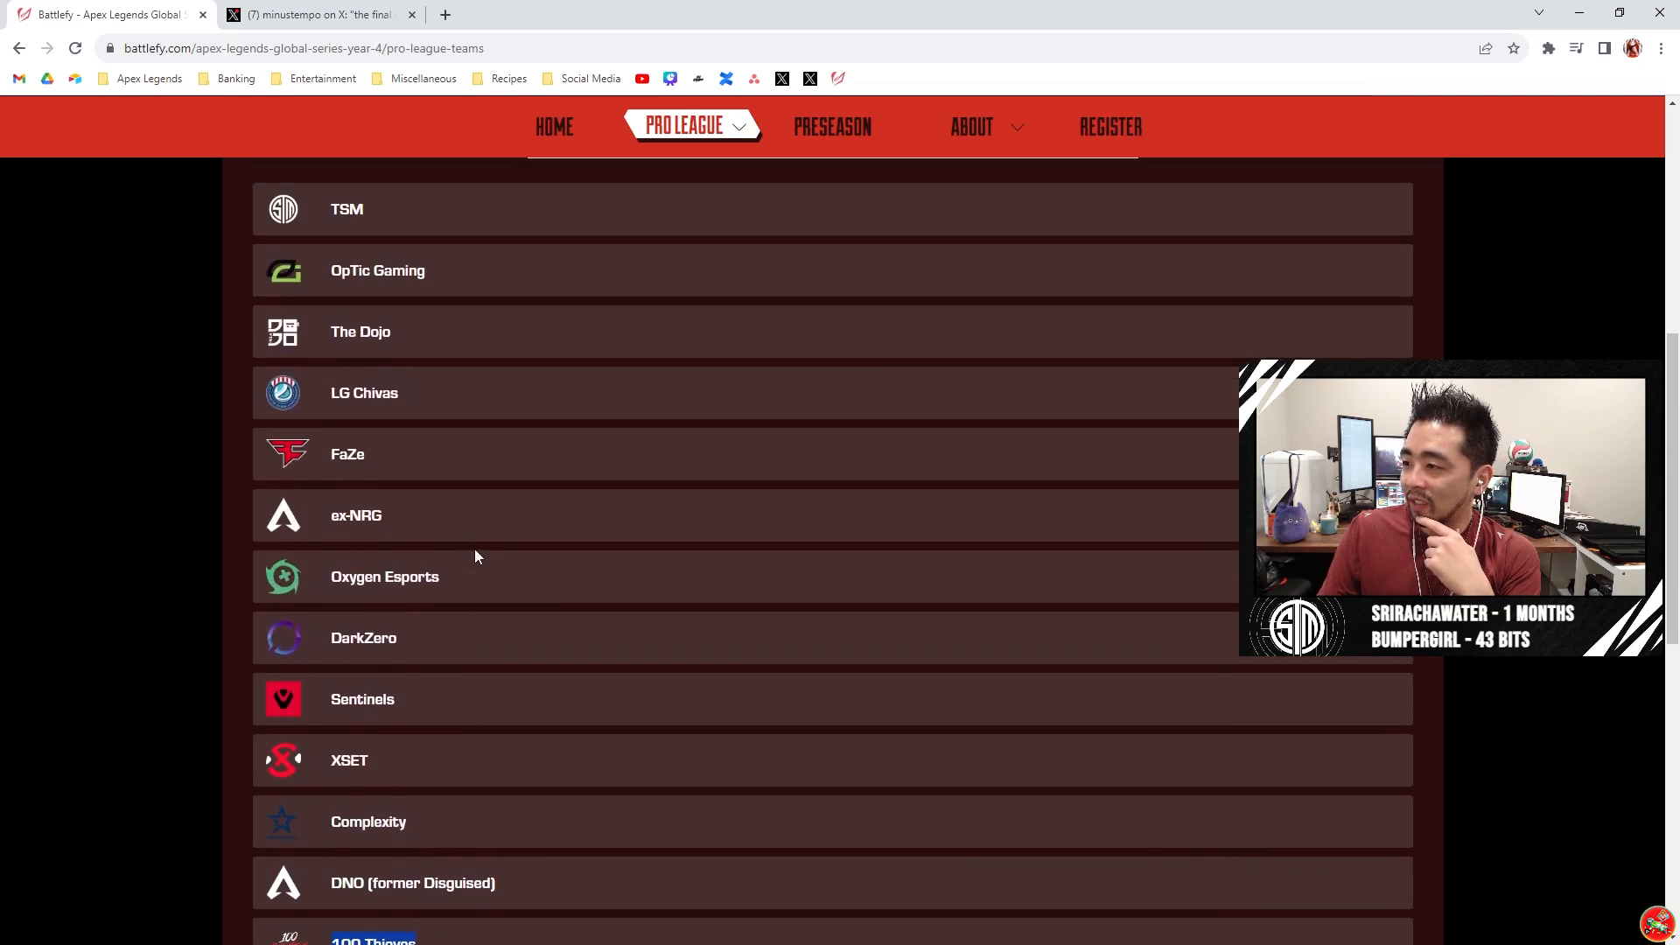
{"action": "scroll", "scroll_direction": "down", "scroll_amount": 3}
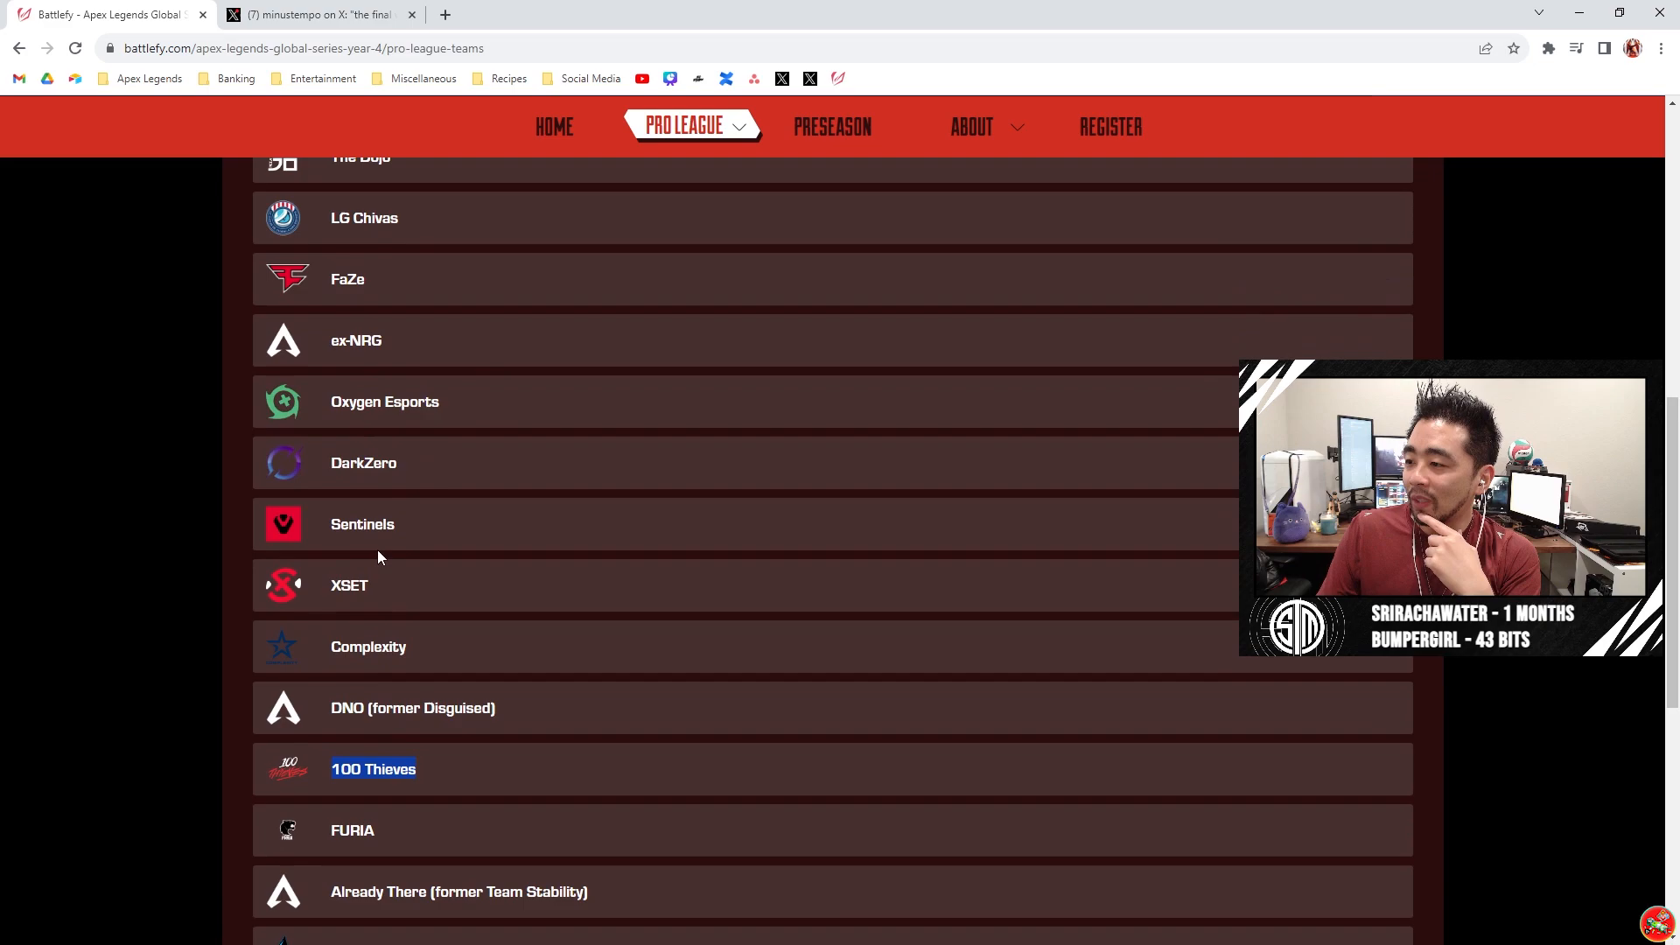
{"action": "left_click", "coordinate": [325, 16]}
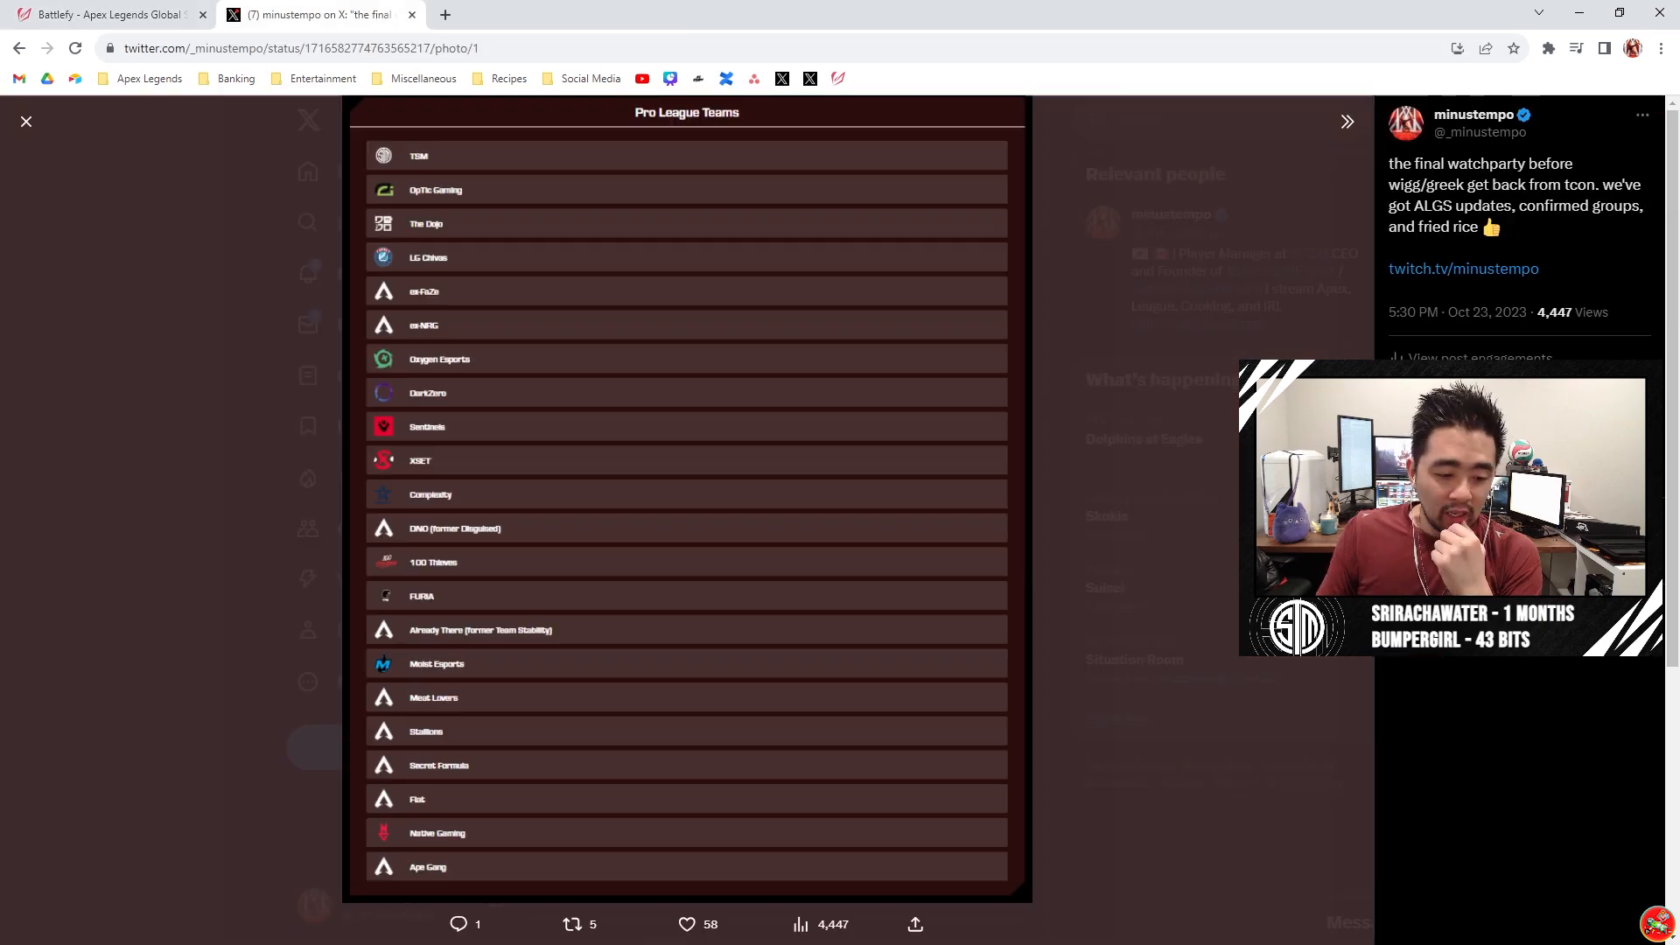